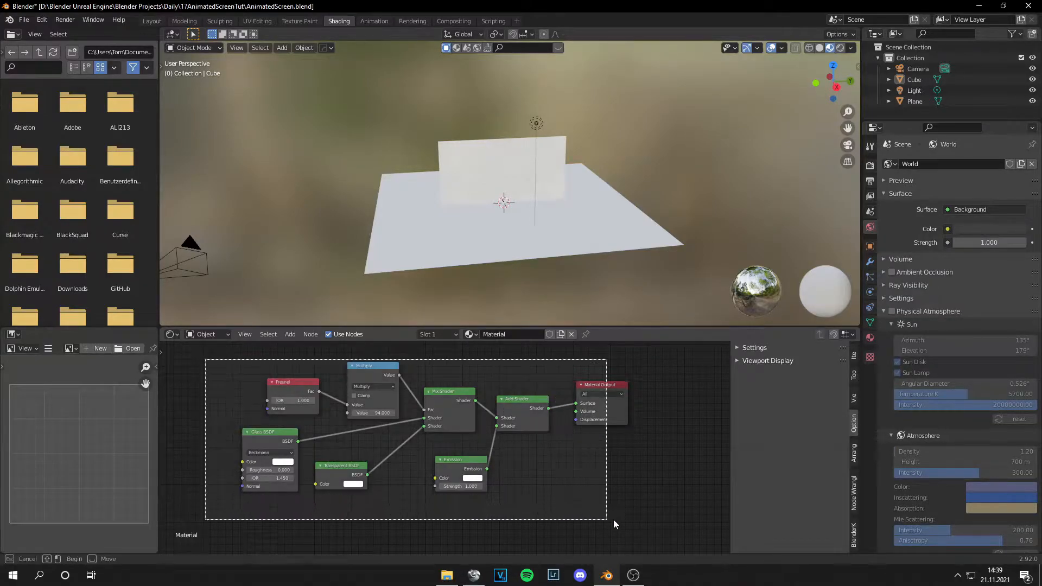
Step: Connect the sci-fi screen movie to the emission shader and view it rendered
click(252, 418)
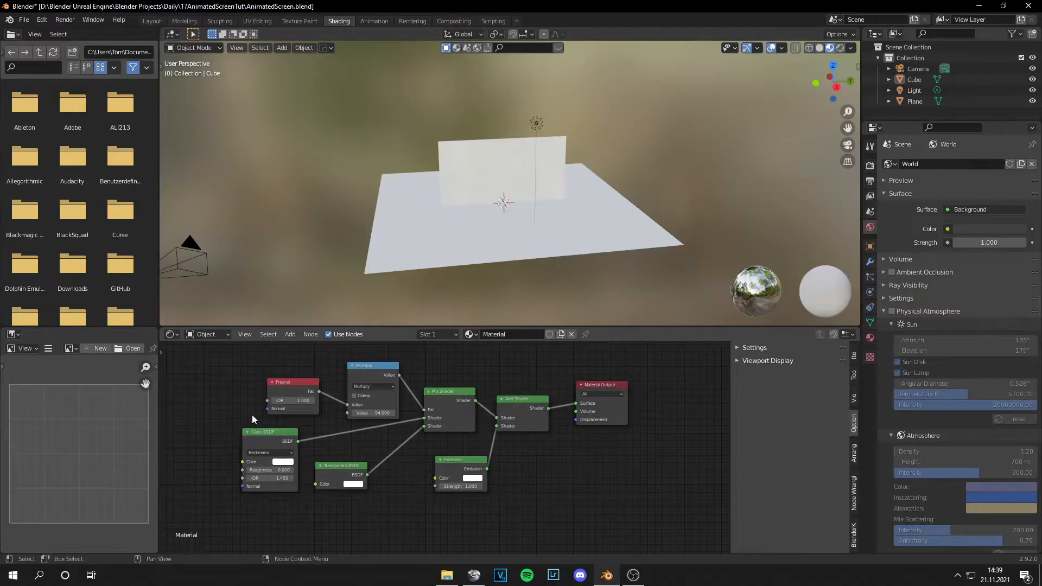
click(827, 48)
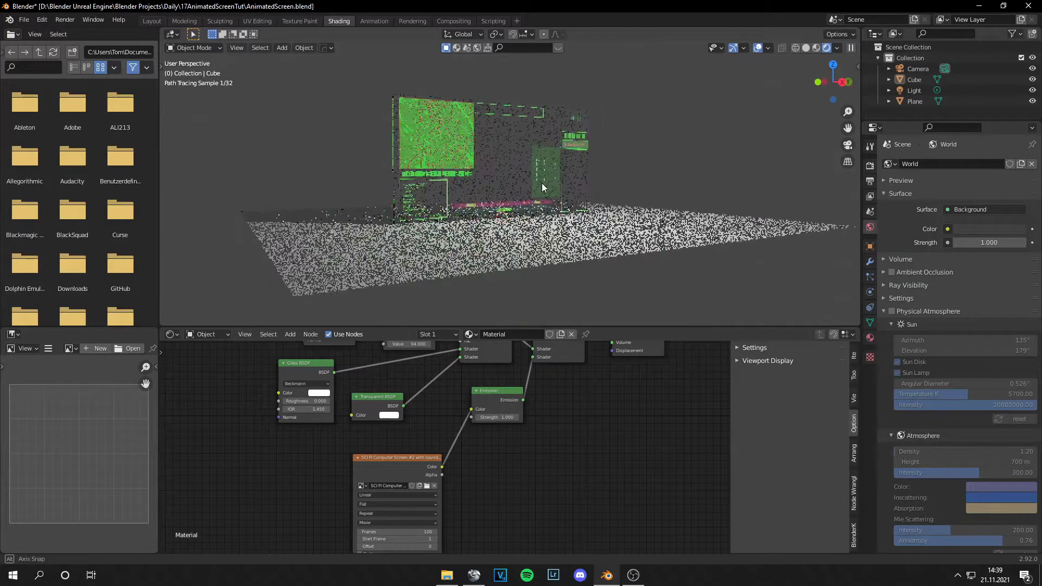
Step: Check the camera view in Layout and play the looping HUD animation
click(152, 21)
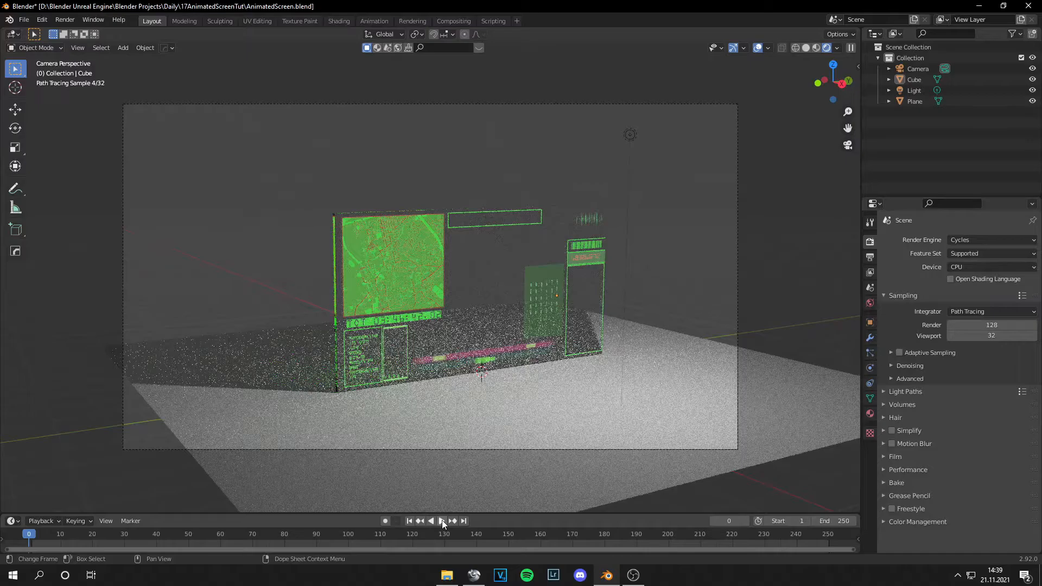
click(338, 20)
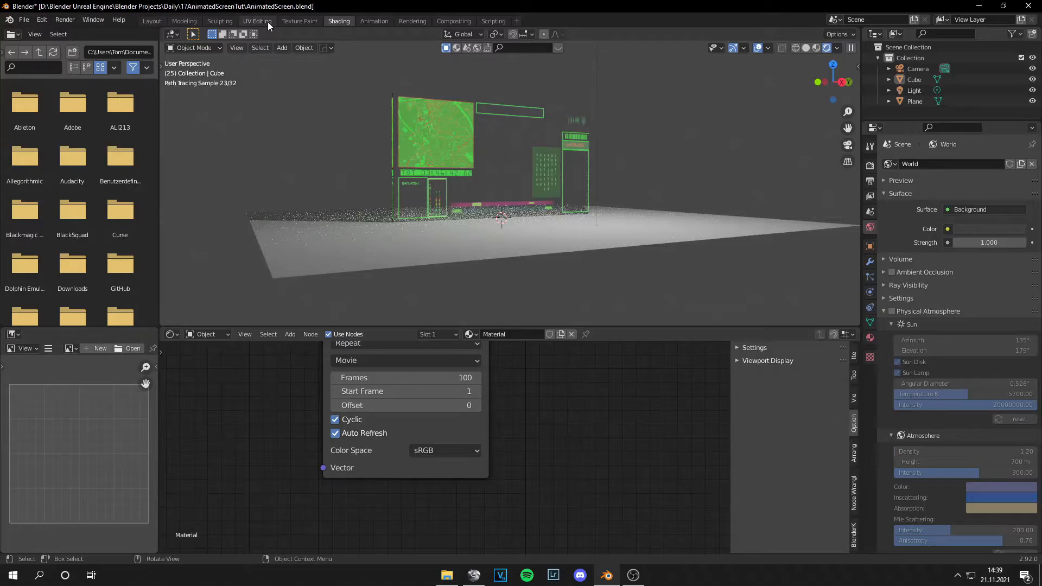
Step: Inspect the screen's UV map over the HUD image, then return to Layout
click(257, 21)
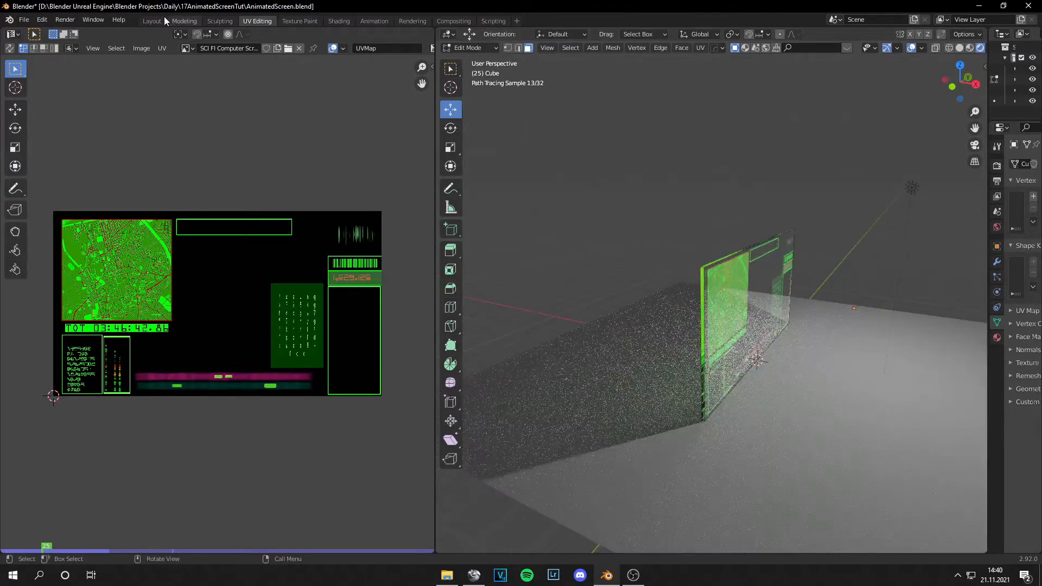
click(151, 20)
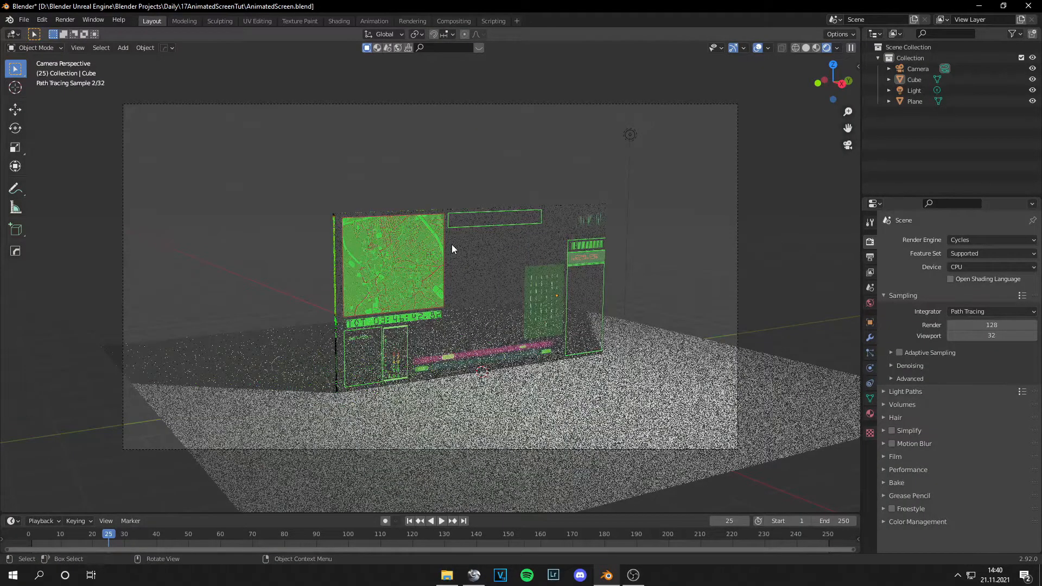
Step: Play the timeline and preview the HUD screen rendered in Eevee
click(431, 521)
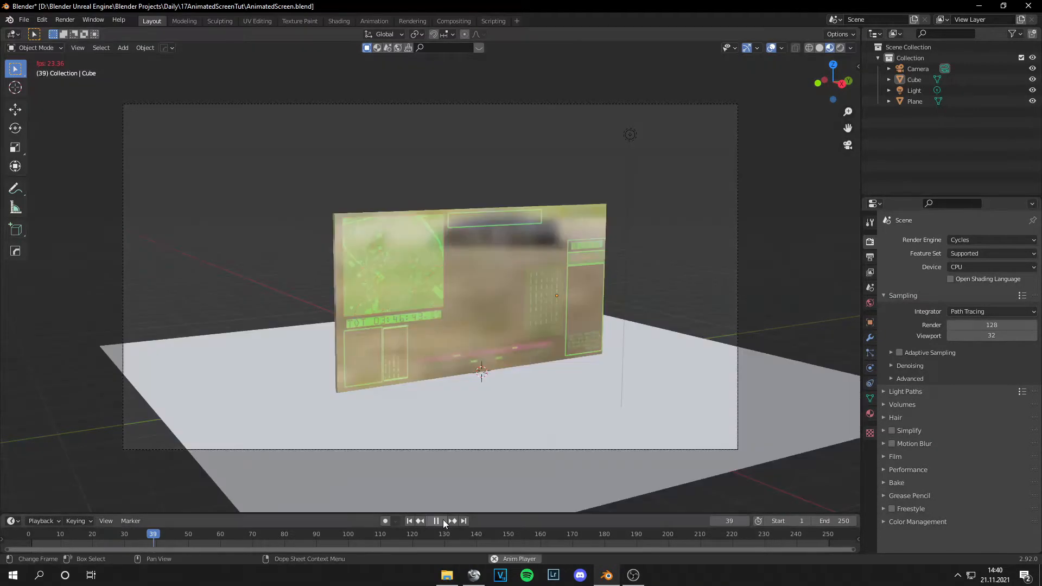
click(435, 521)
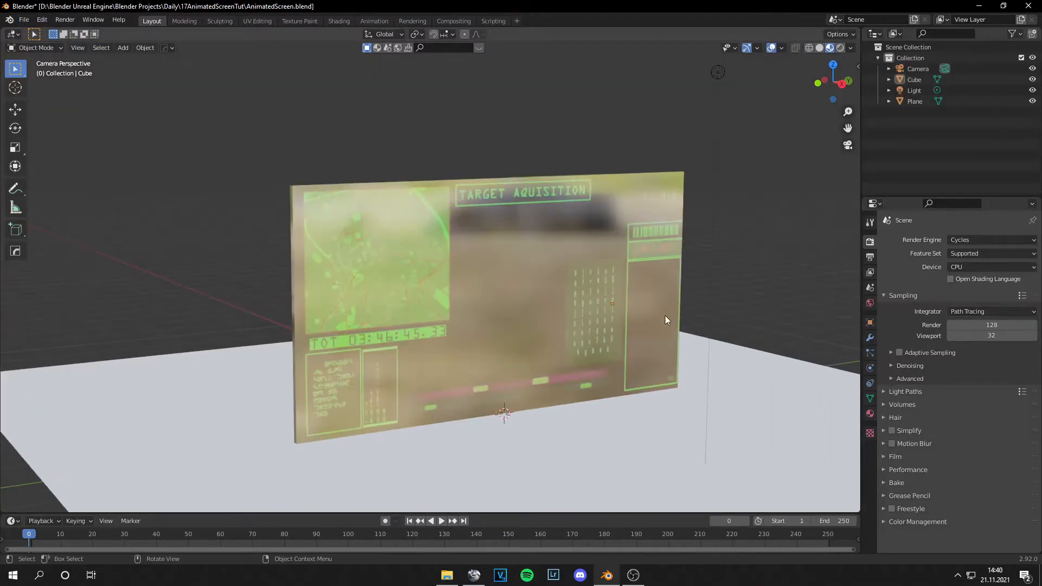
click(441, 521)
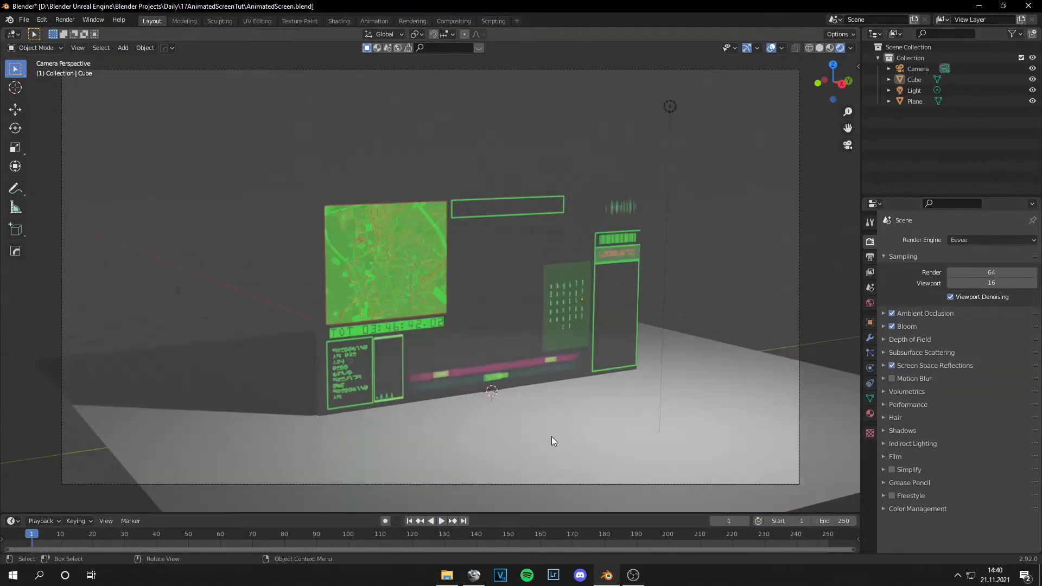
Step: Play the animation to watch the HUD video running on the screen
click(441, 521)
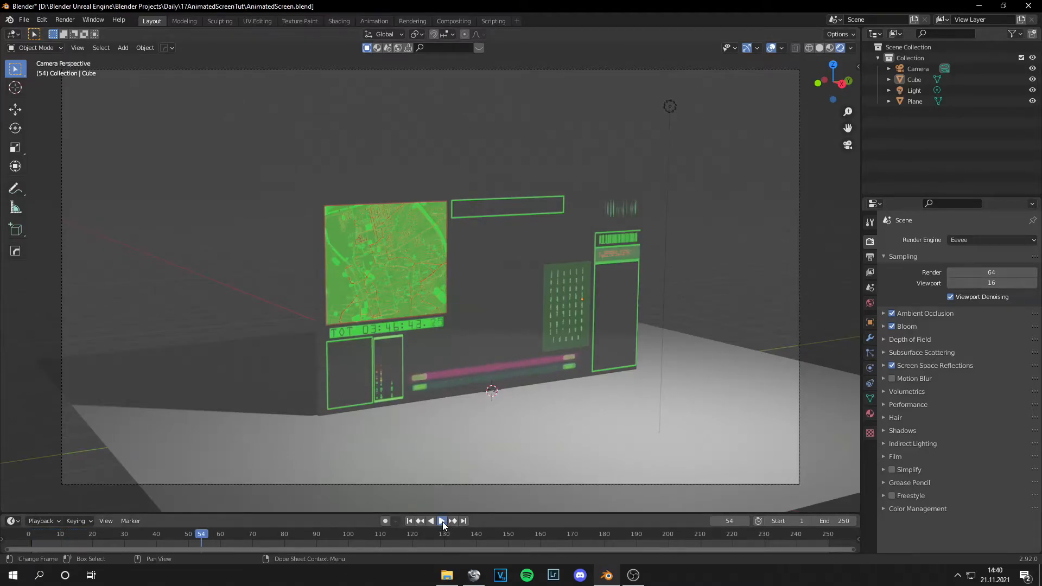
click(441, 520)
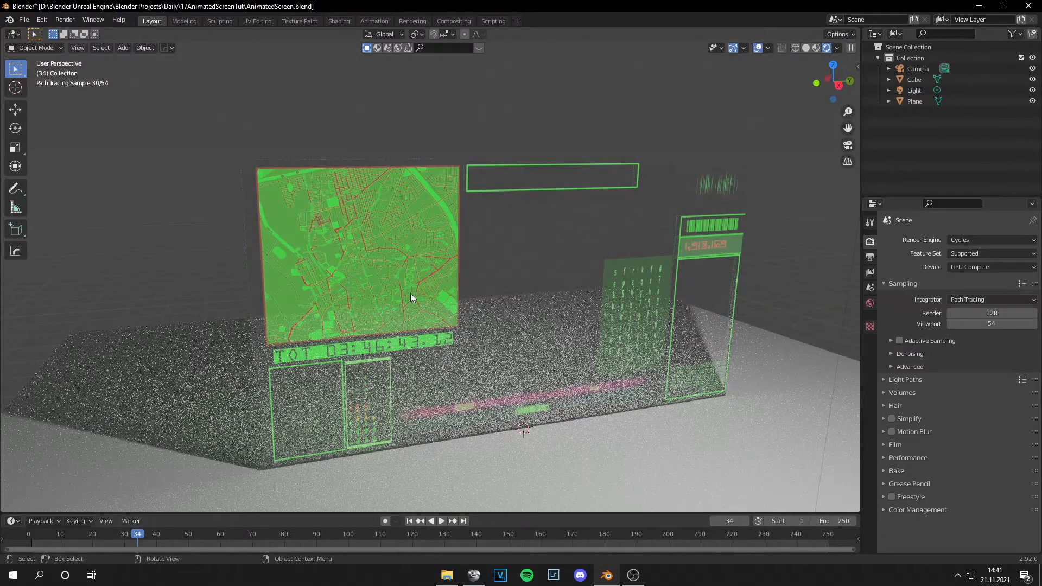
mouse_move(693, 229)
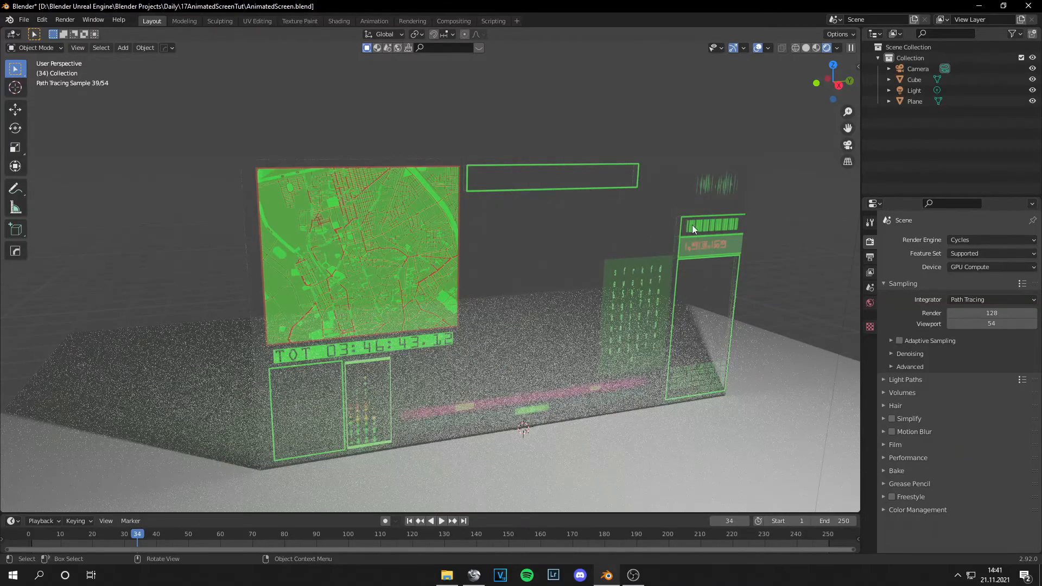